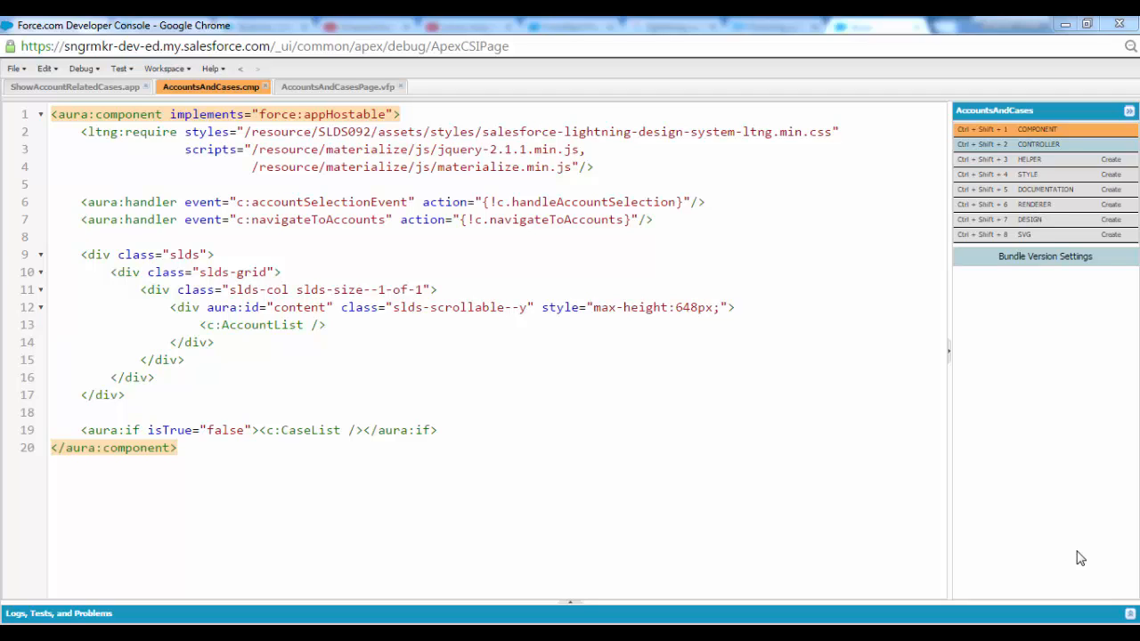
Step: Switch to the ShowAccountRelatedCases.app file containing the AccountsAndCases component
click(349, 335)
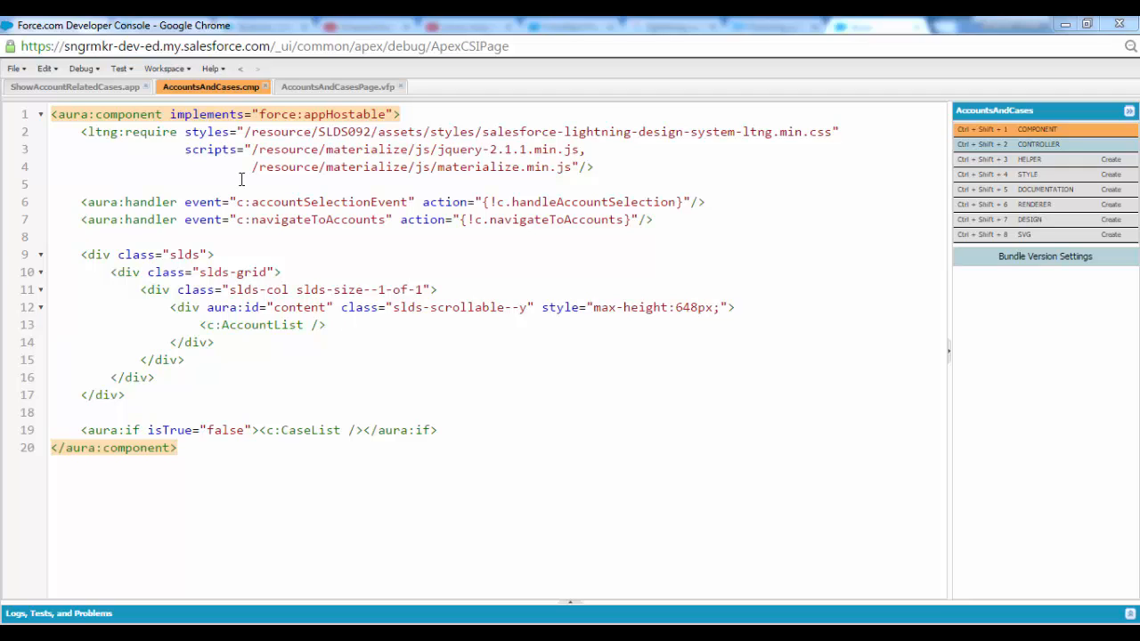
mouse_move(157, 185)
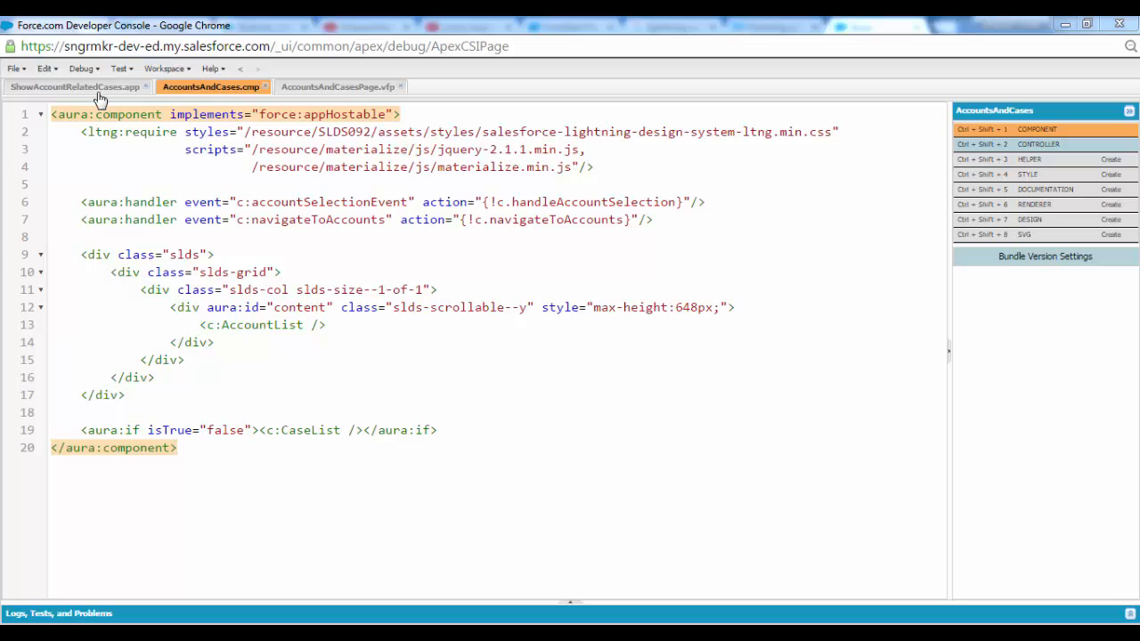
click(75, 87)
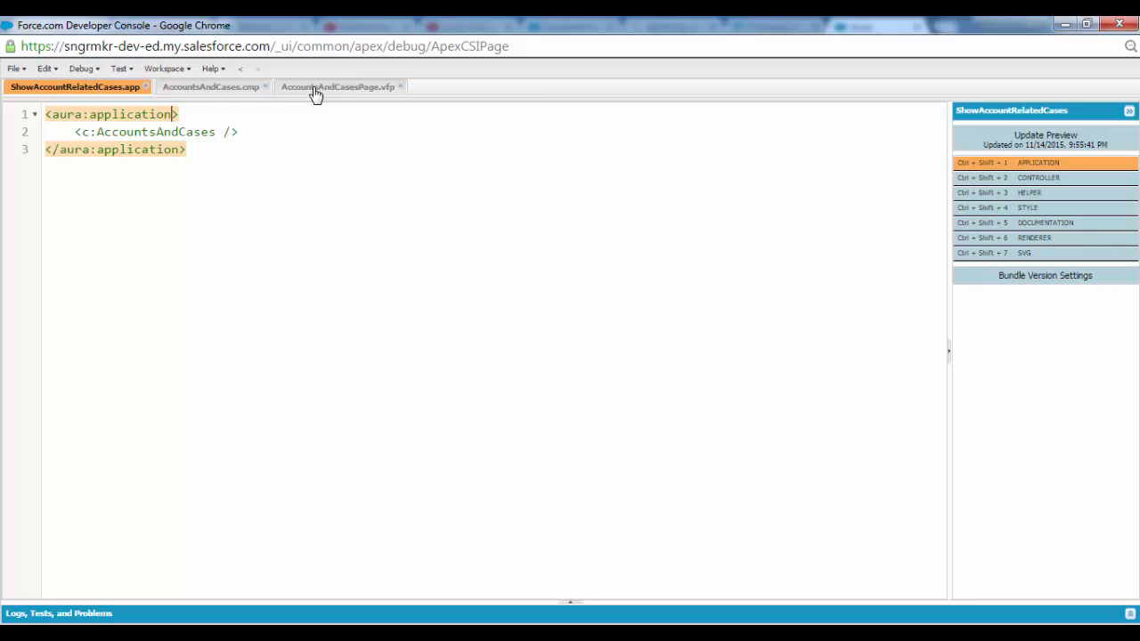
click(338, 85)
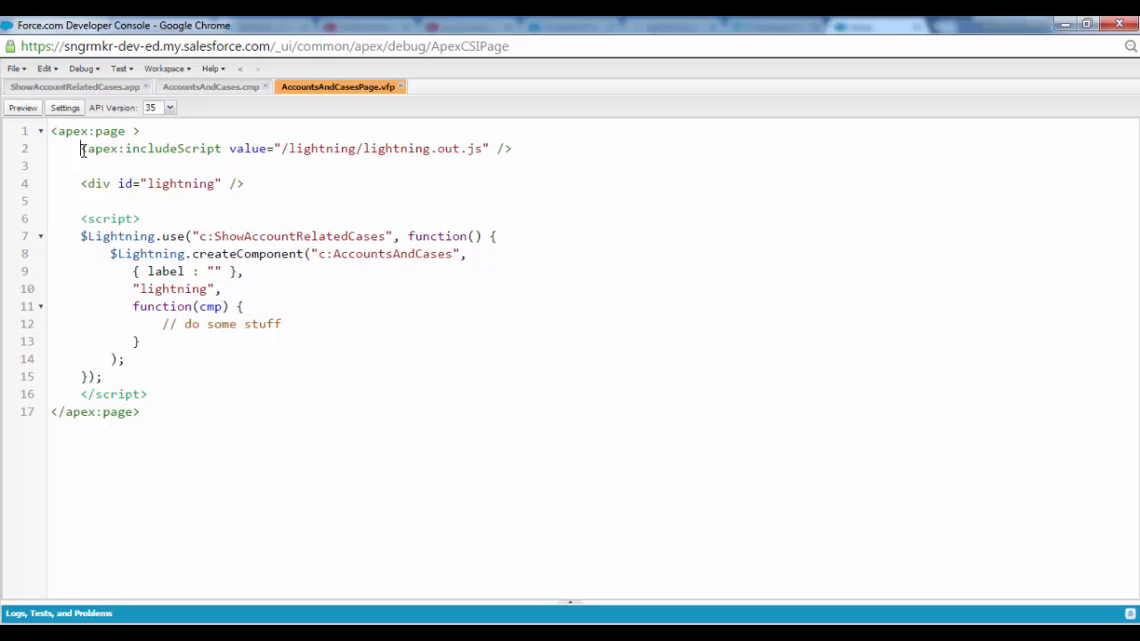
drag(80, 149, 513, 150)
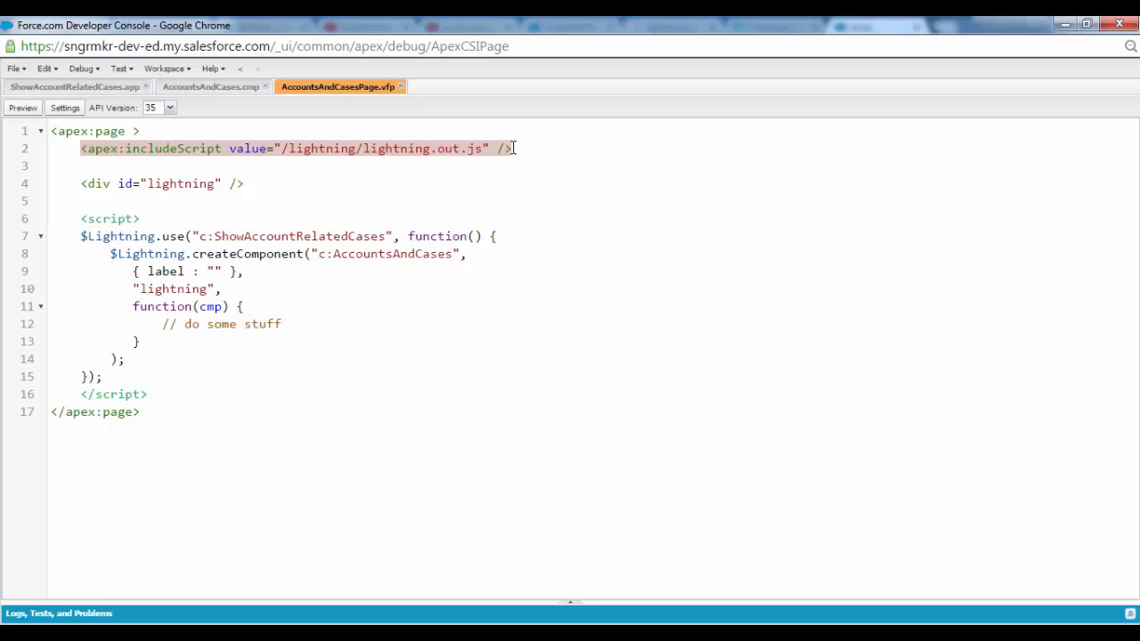
click(512, 148)
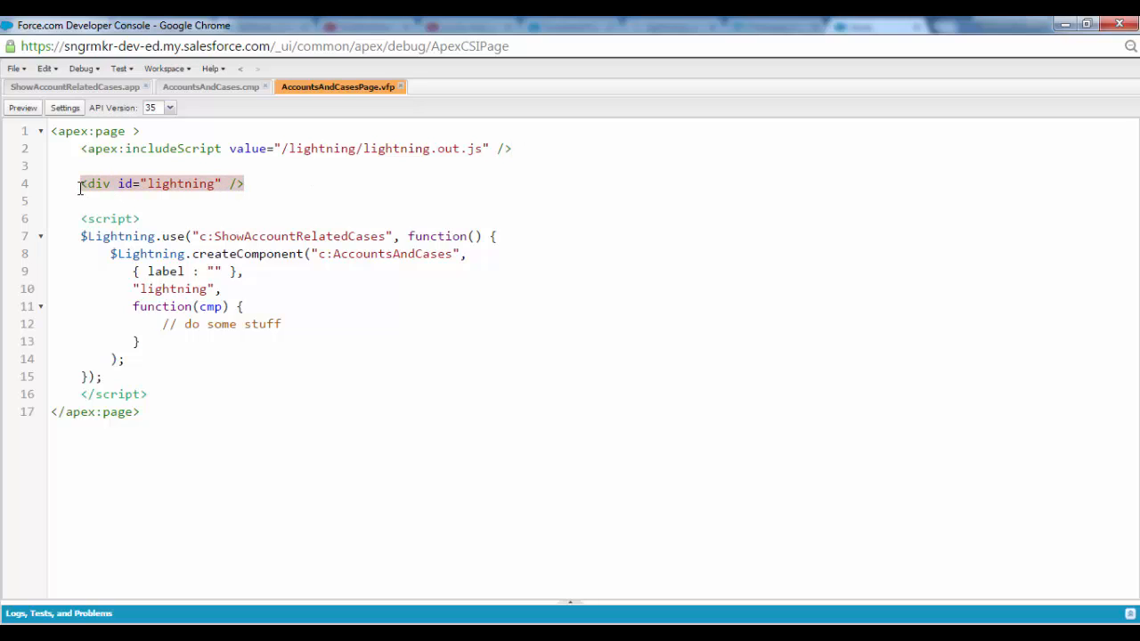
double_click(182, 183)
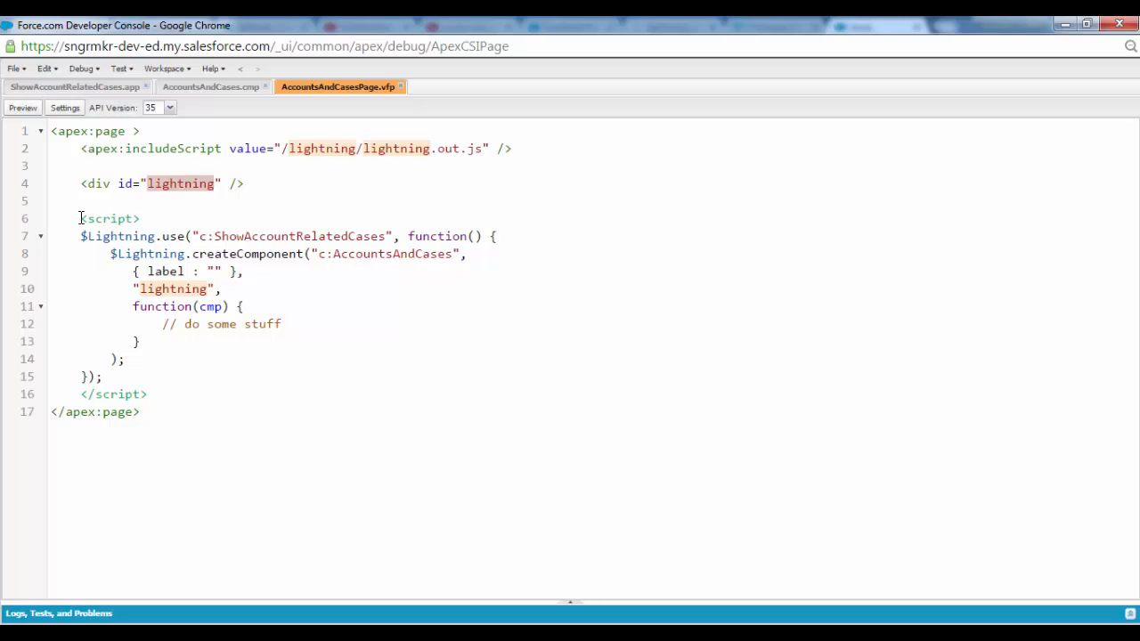
drag(78, 217, 152, 394)
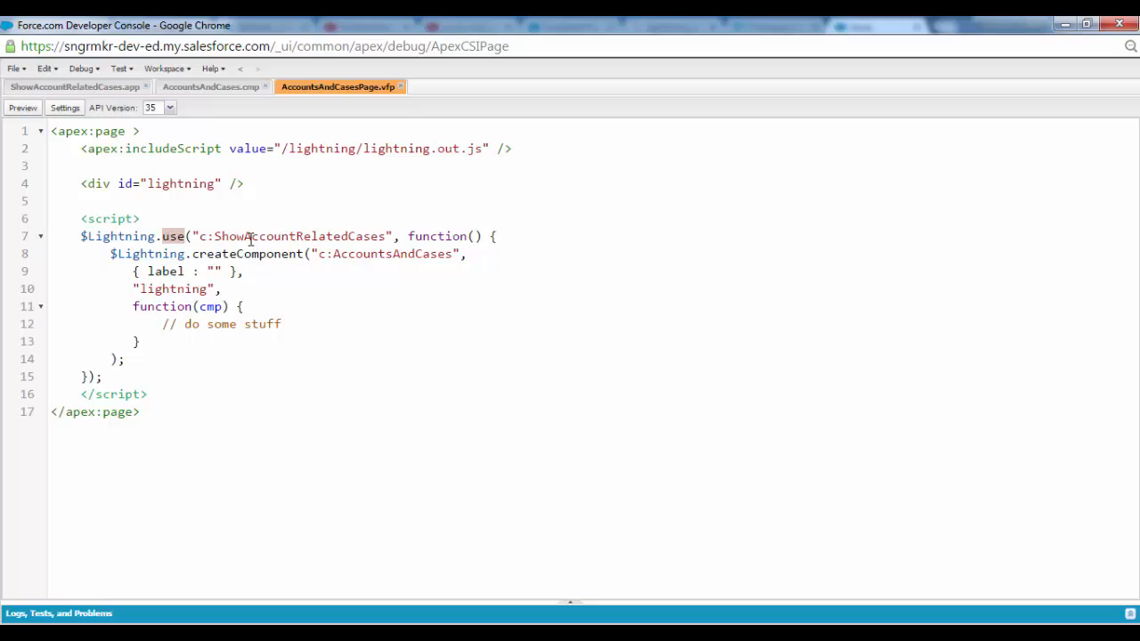
double_click(295, 235)
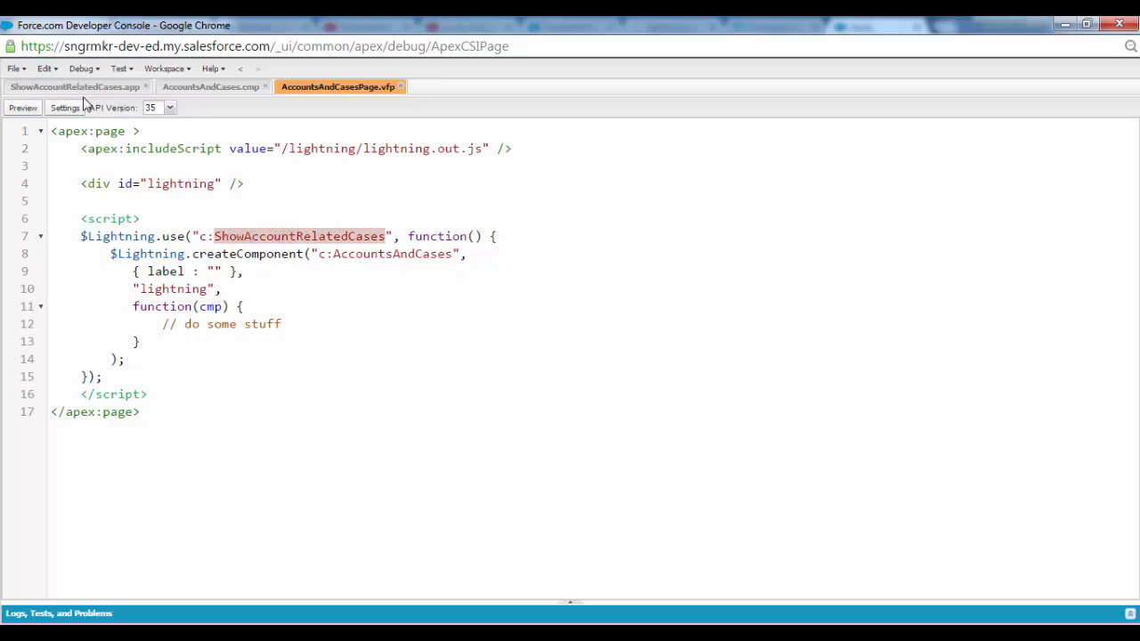
click(75, 87)
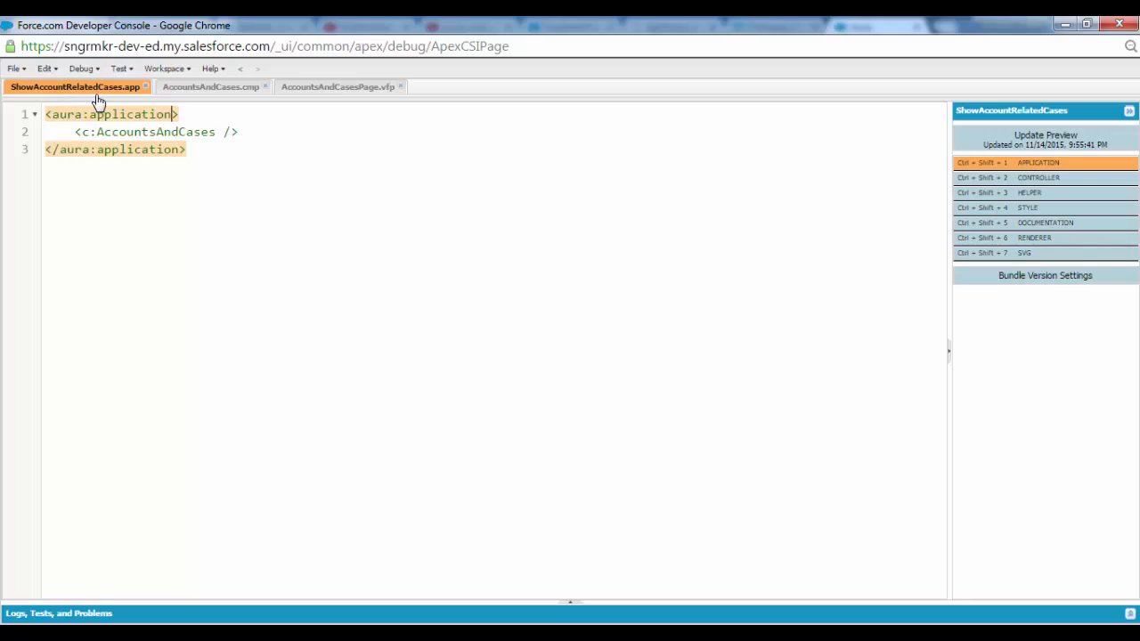
Step: Review the createComponent call for AccountsAndCases and its 'do some stuff' callback comment, then return to the app file
click(339, 85)
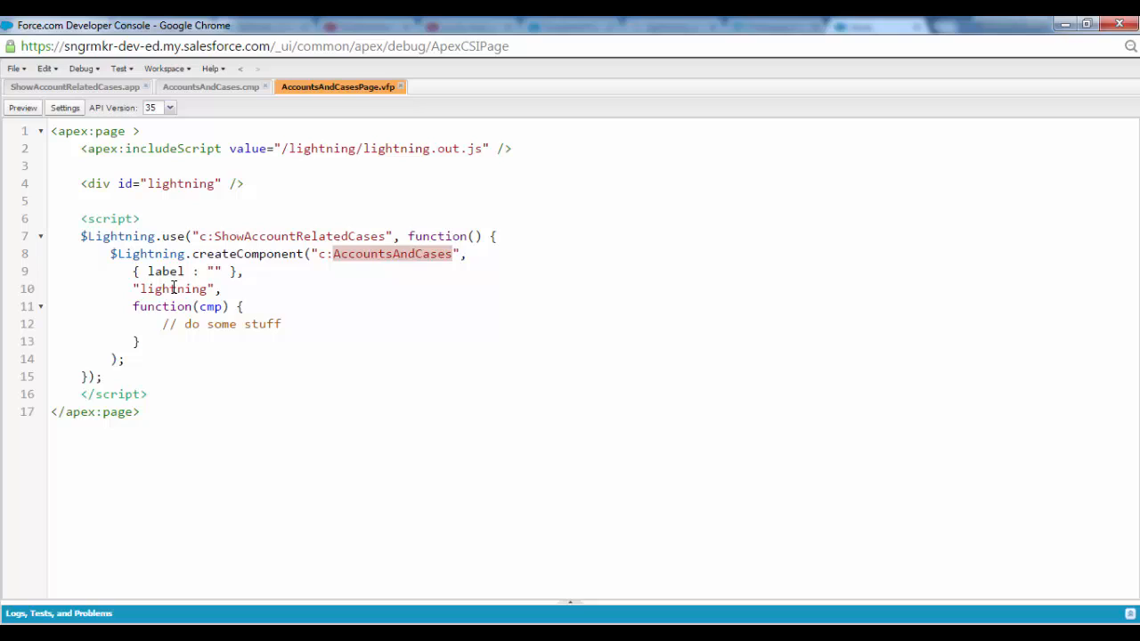
double_click(174, 288)
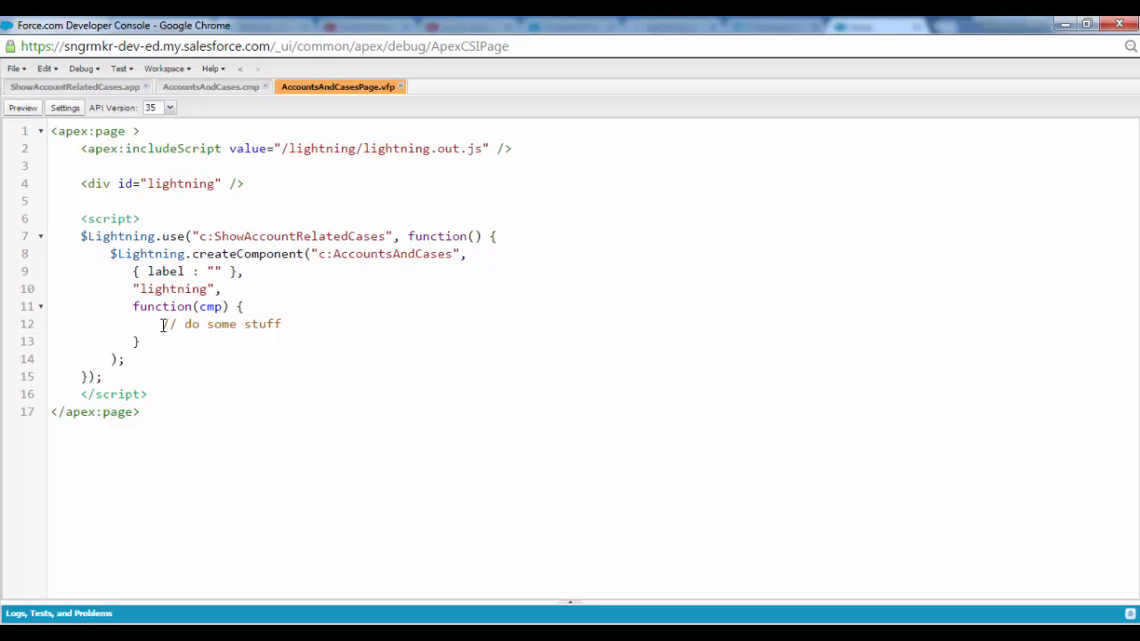
drag(164, 325, 281, 325)
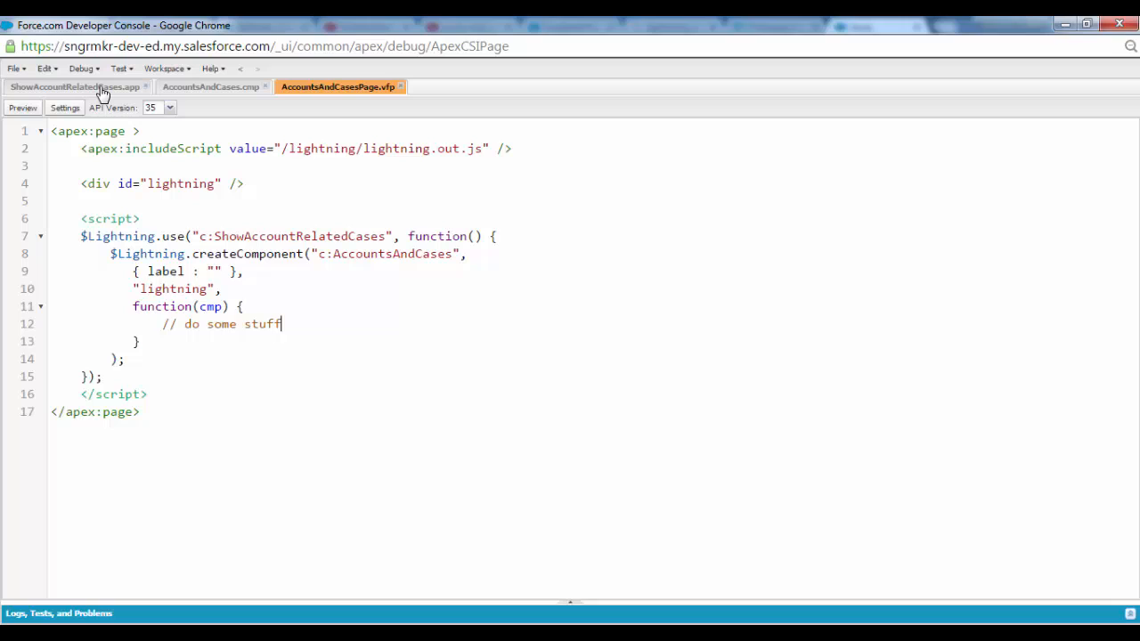
click(75, 86)
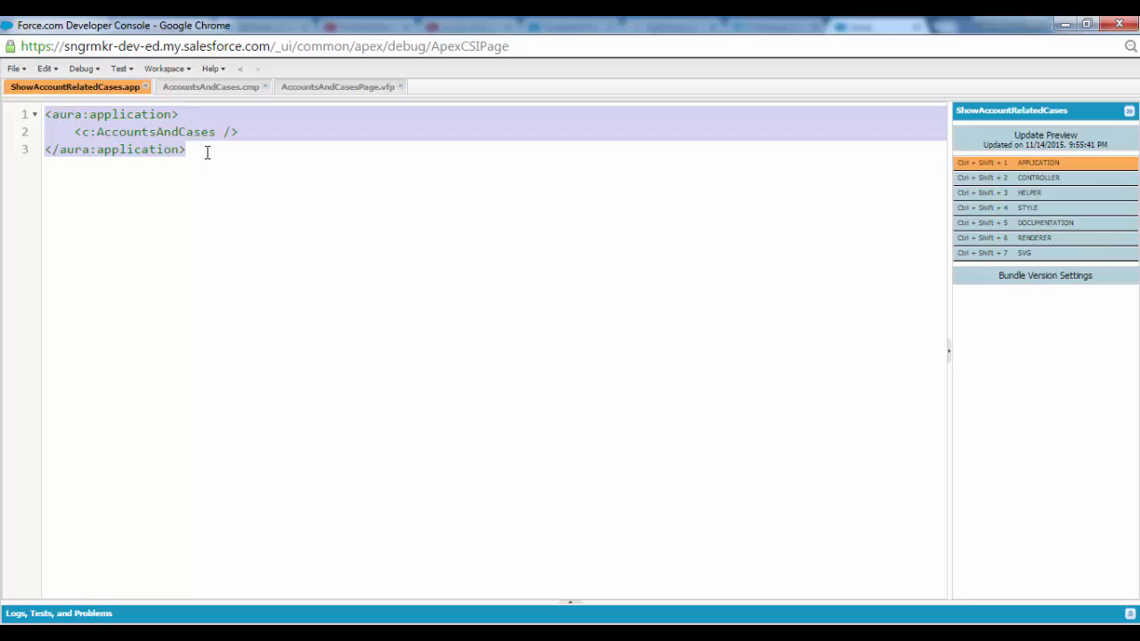
Step: Add access="GLOBAL" extends="ltng:outApp" to the app with an aura:dependency on c:AccountsAndCases
text(access="GLOBAL" extends="ltng:outApp")
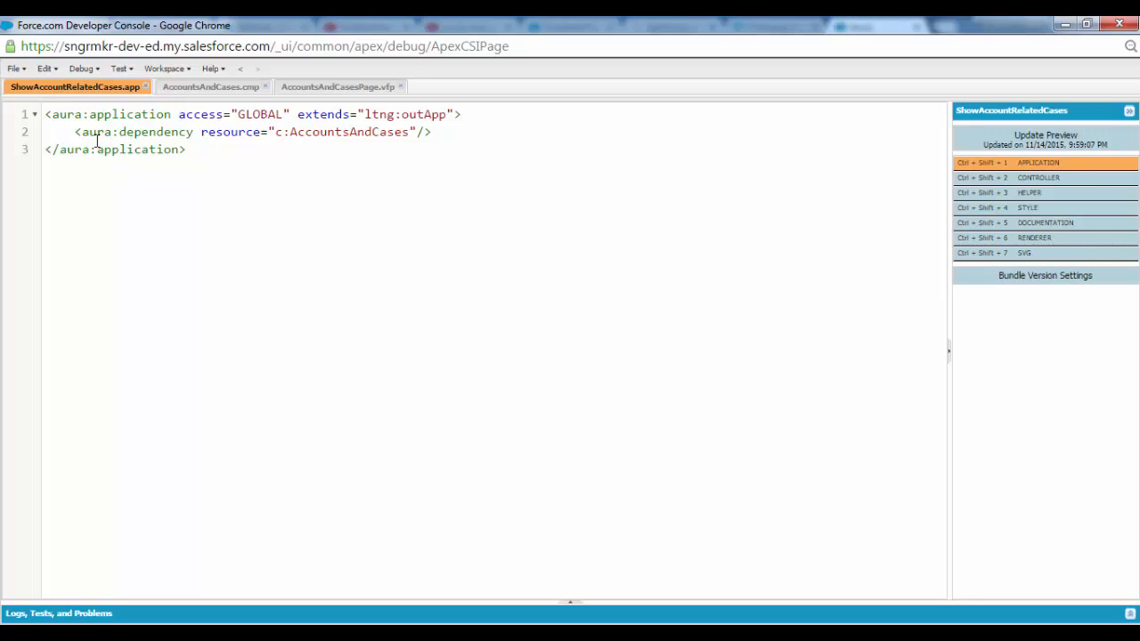
mouse_move(328, 92)
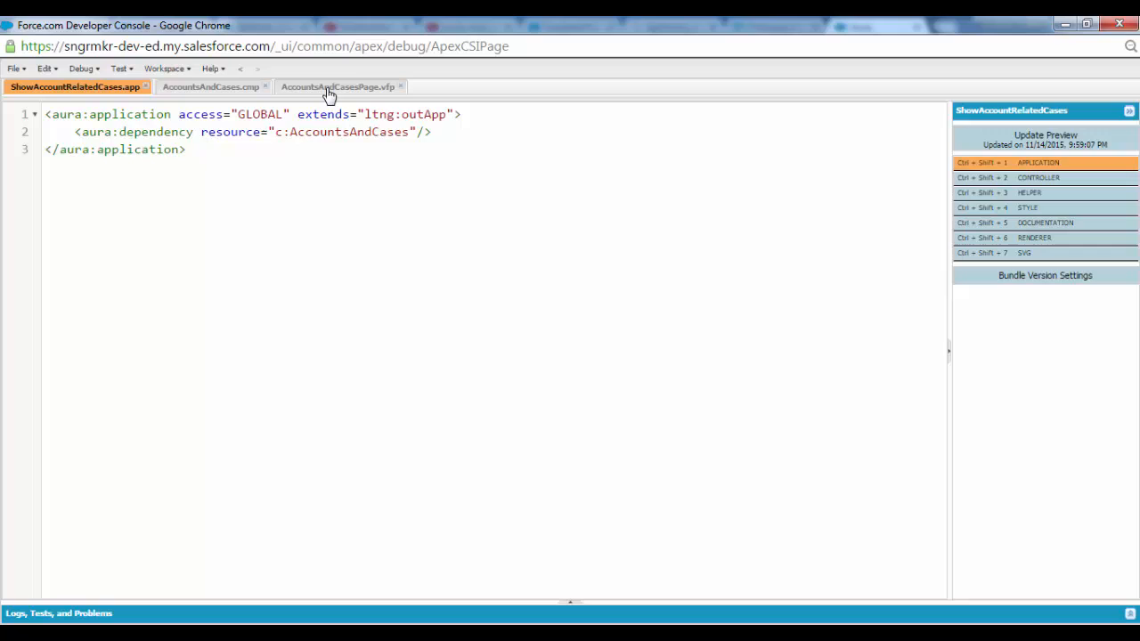
Step: Preview AccountsAndCasesPage in the browser and scroll the rendered Accounts list with Show Cases links
click(339, 85)
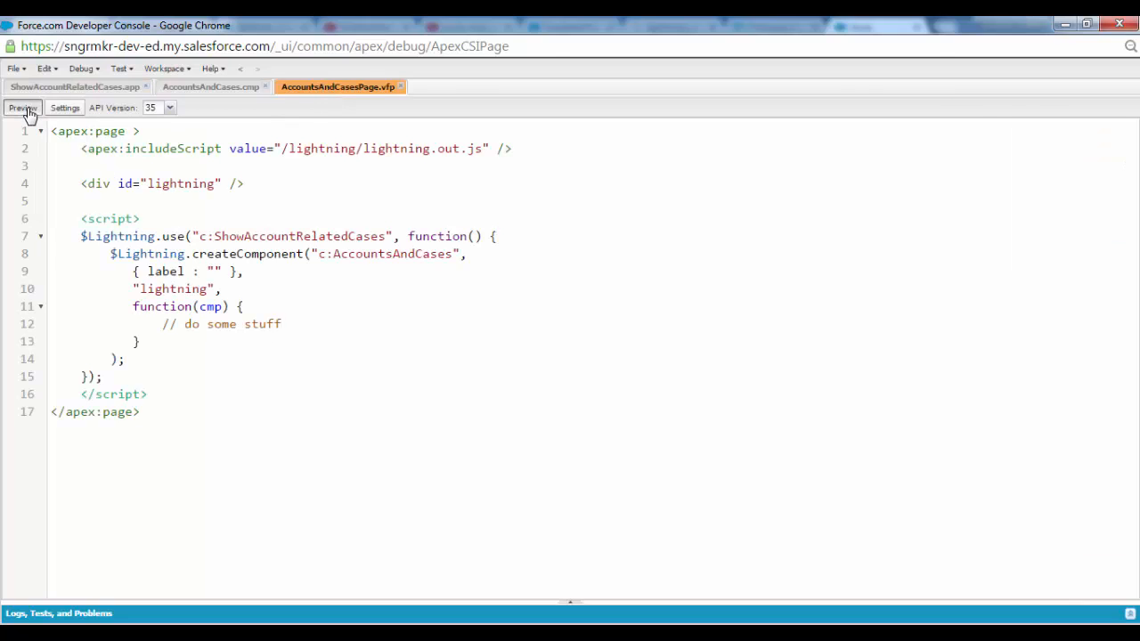
click(22, 108)
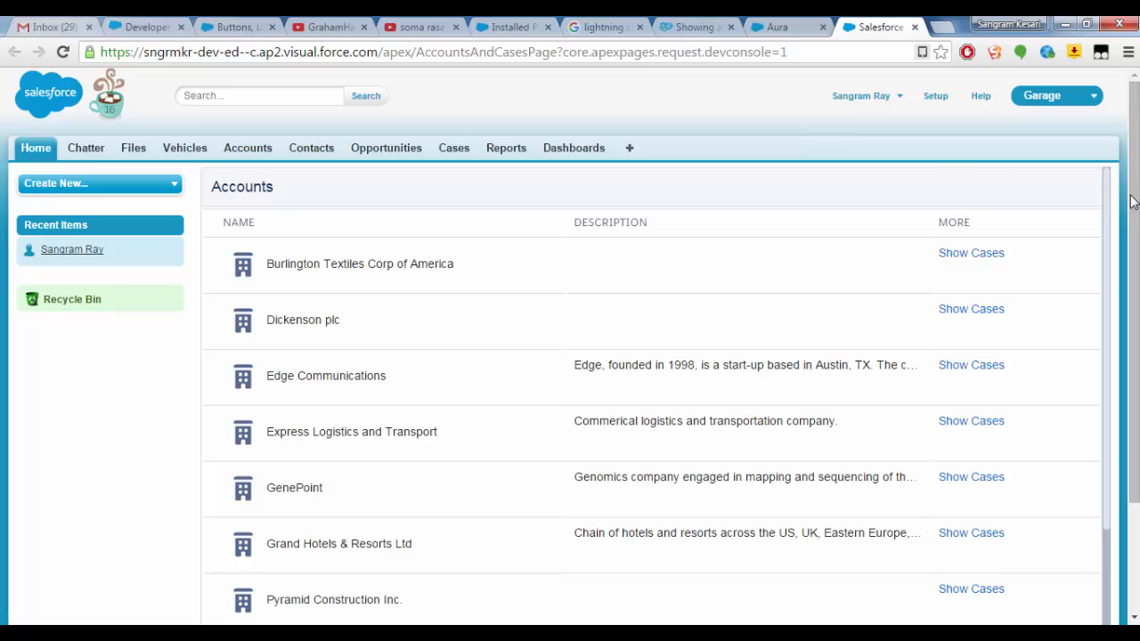
scroll(down, 3)
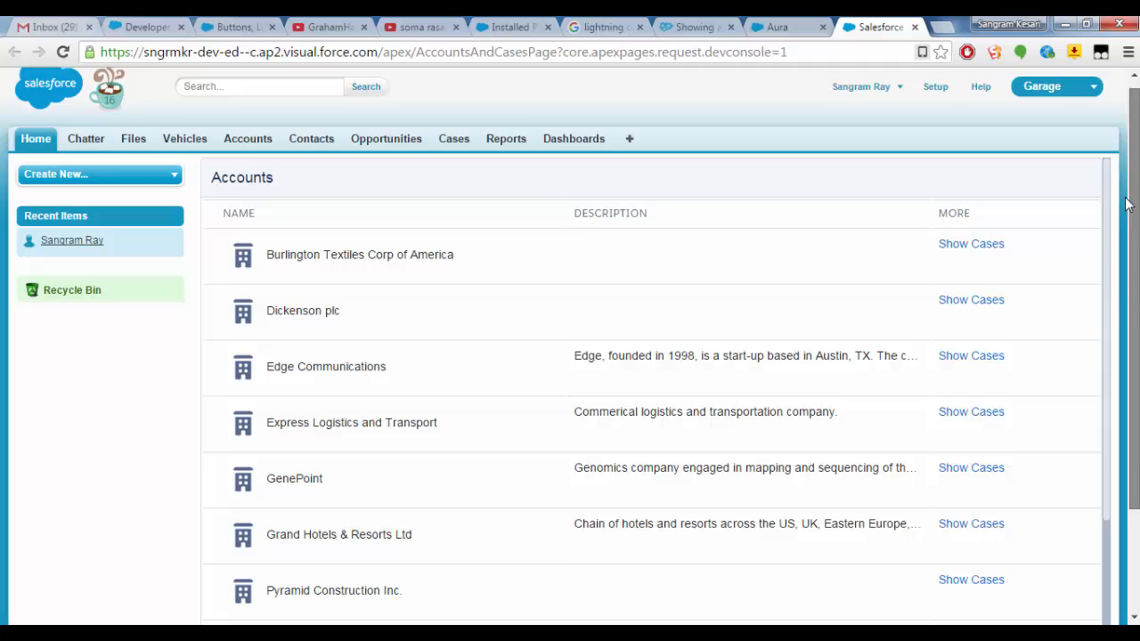
scroll(down, 3)
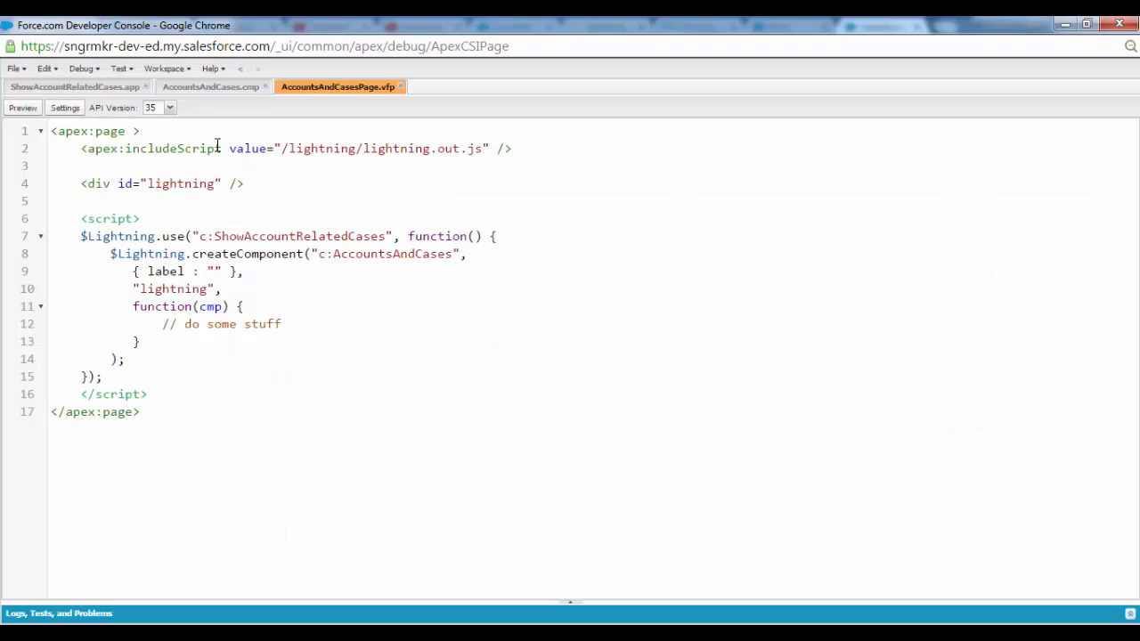
Step: Switch back to the ShowAccountRelatedCases.app file
click(78, 89)
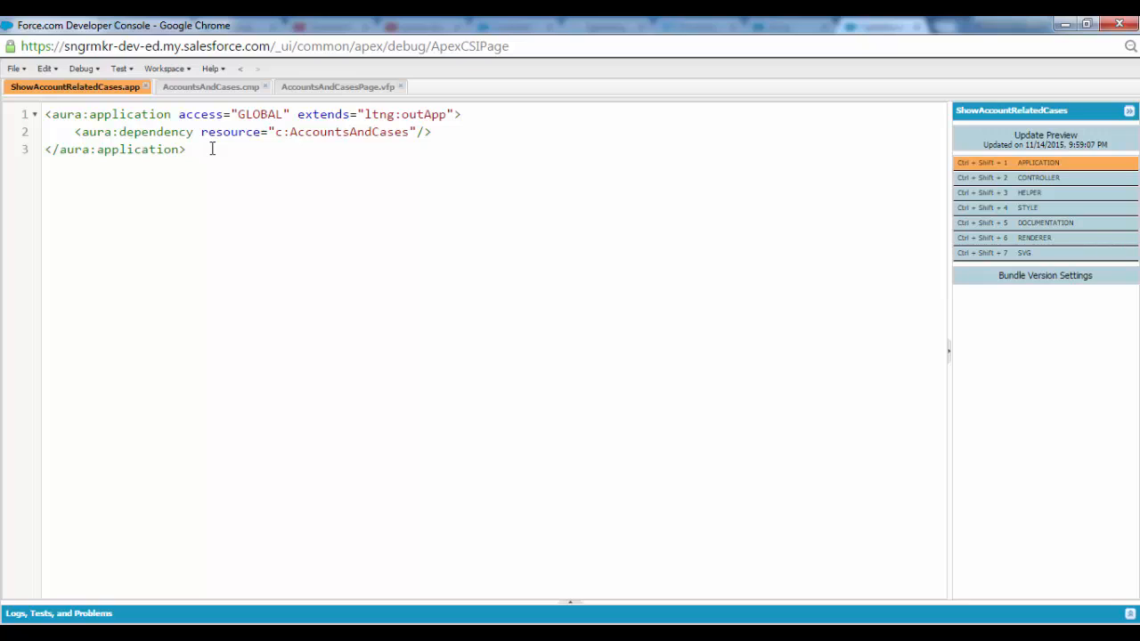
Step: Show the Cases list for an account, revealing two closed cases for Jack Rogers
click(187, 149)
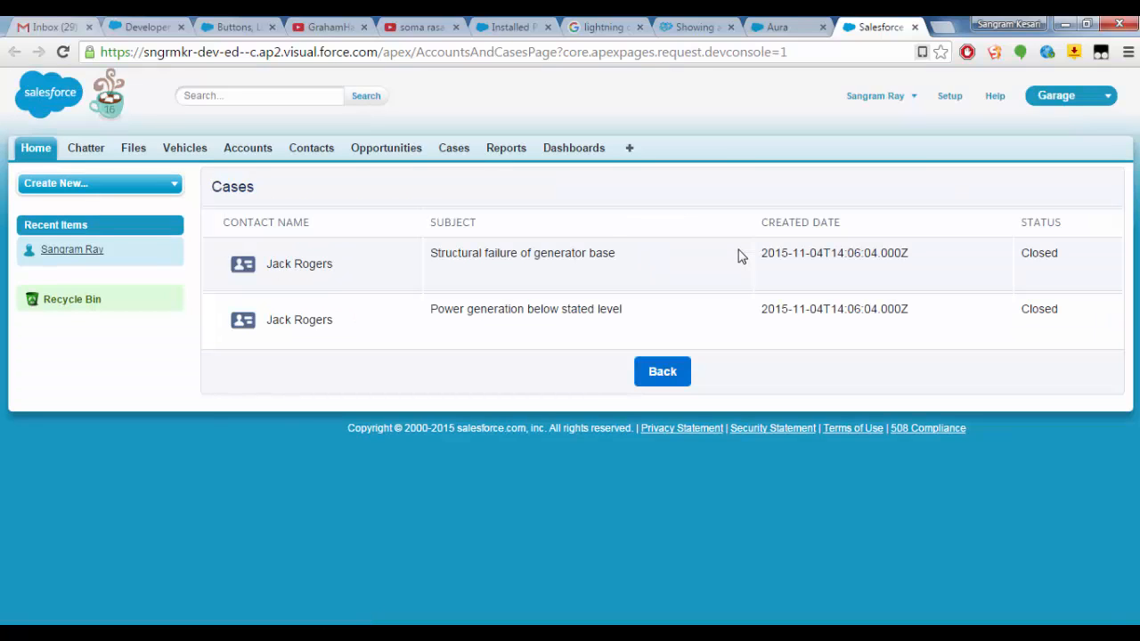
Step: Return from the preview to the ShowAccountRelatedCases.app file in the console
click(663, 371)
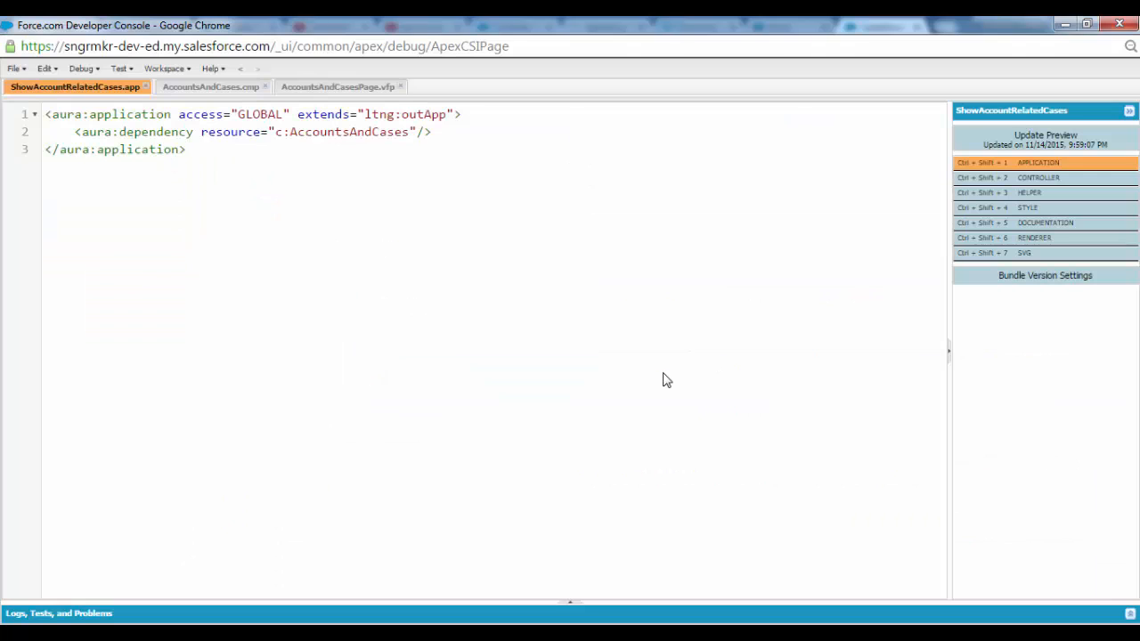
click(185, 149)
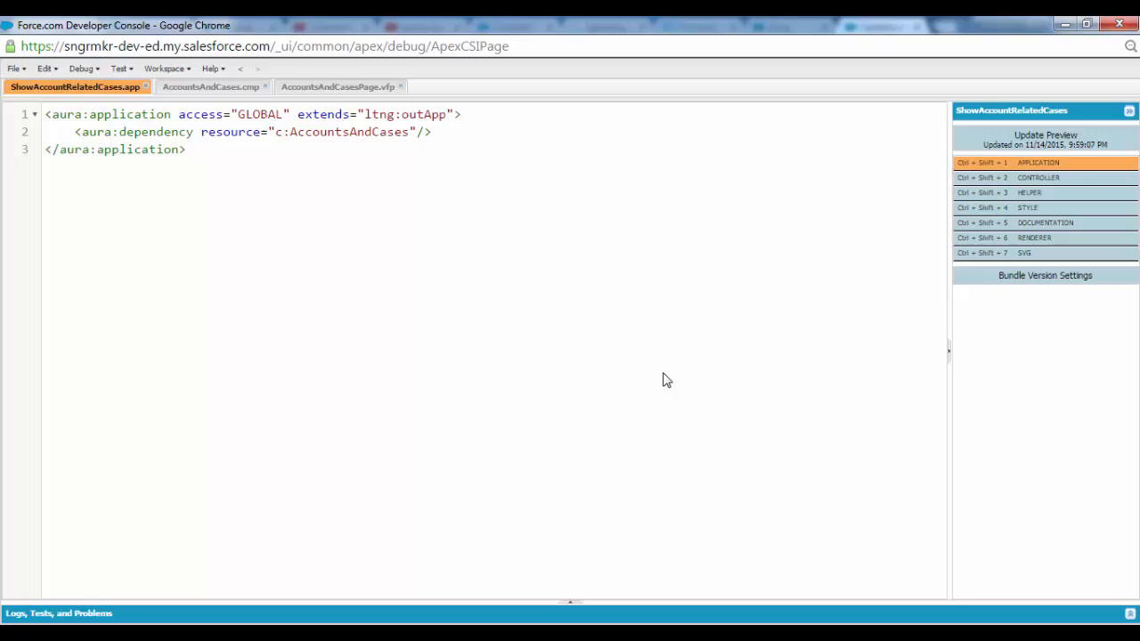
click(186, 150)
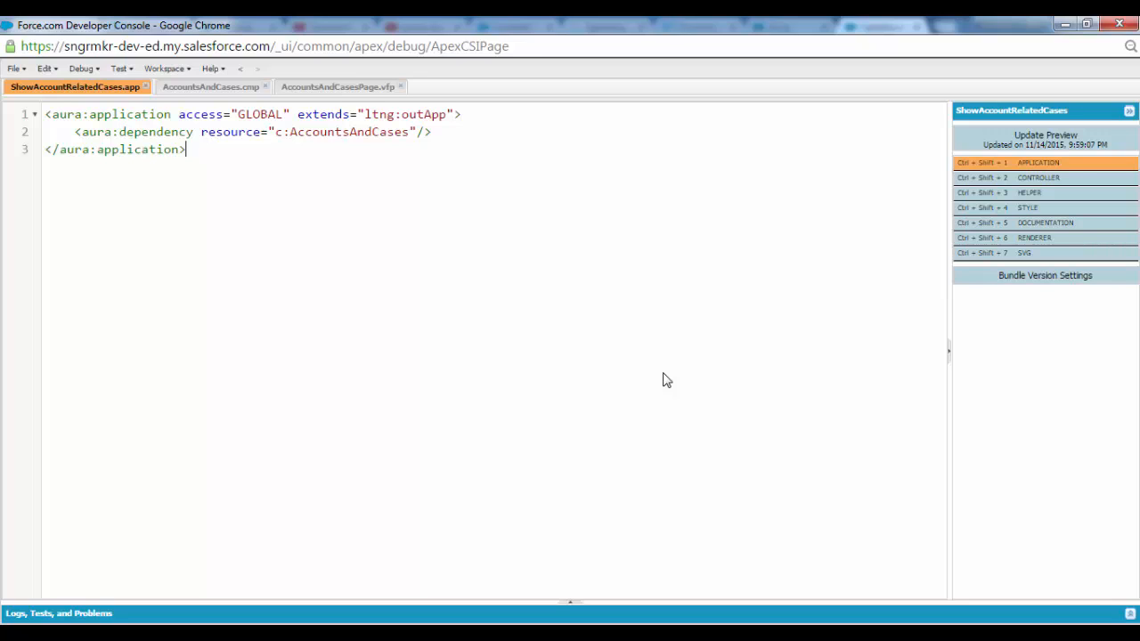